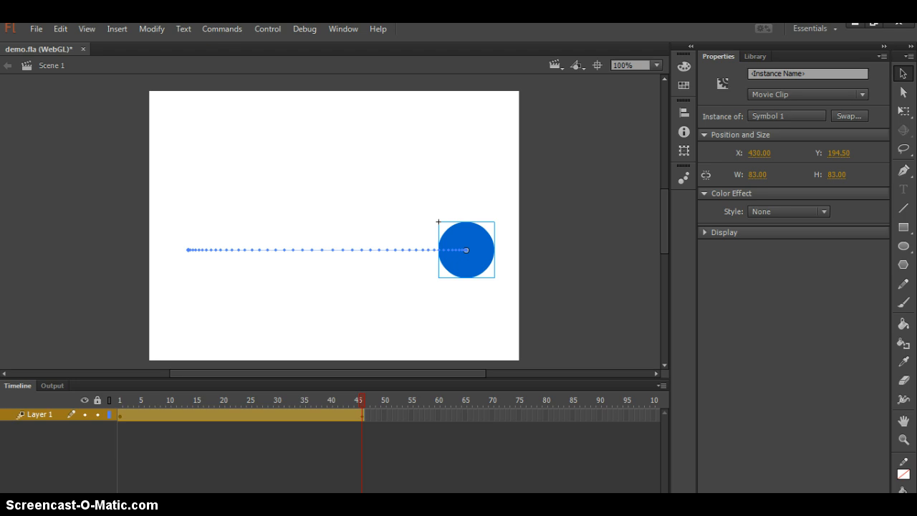
mouse_move(258, 473)
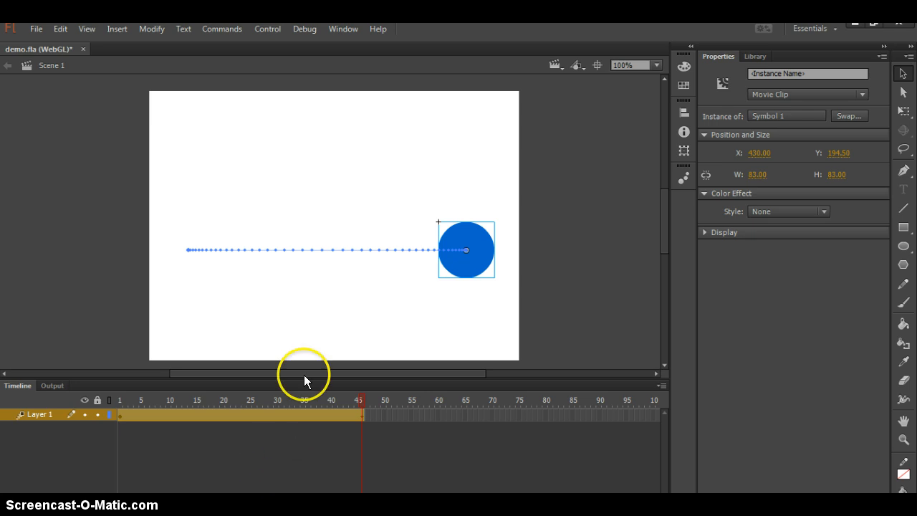
mouse_move(244, 57)
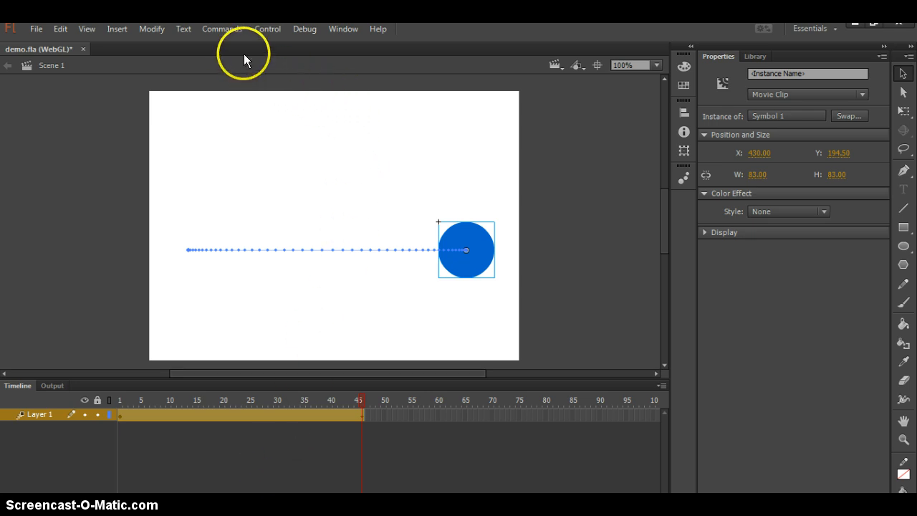
mouse_move(154, 34)
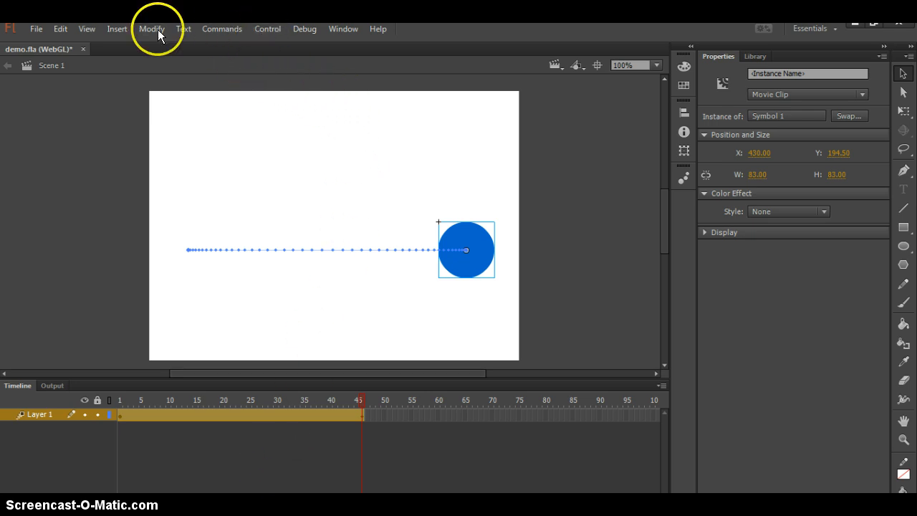
Open the Modify menu and point to the Document command
click(151, 29)
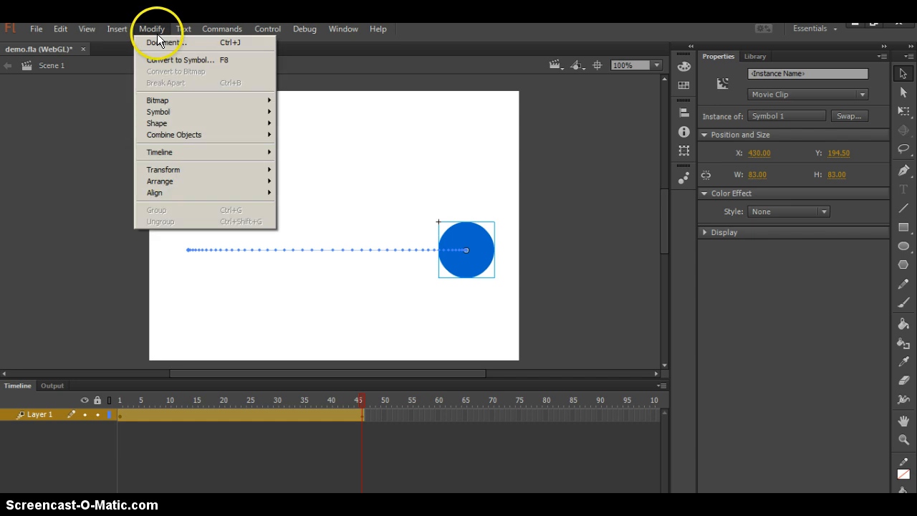
click(222, 29)
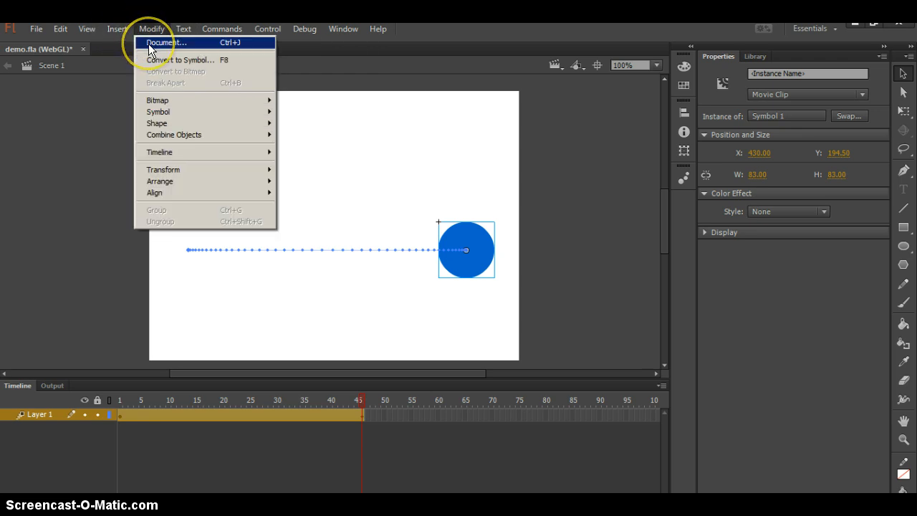
Set the stage size to 602 × 440 and the stage colour to purple
click(166, 42)
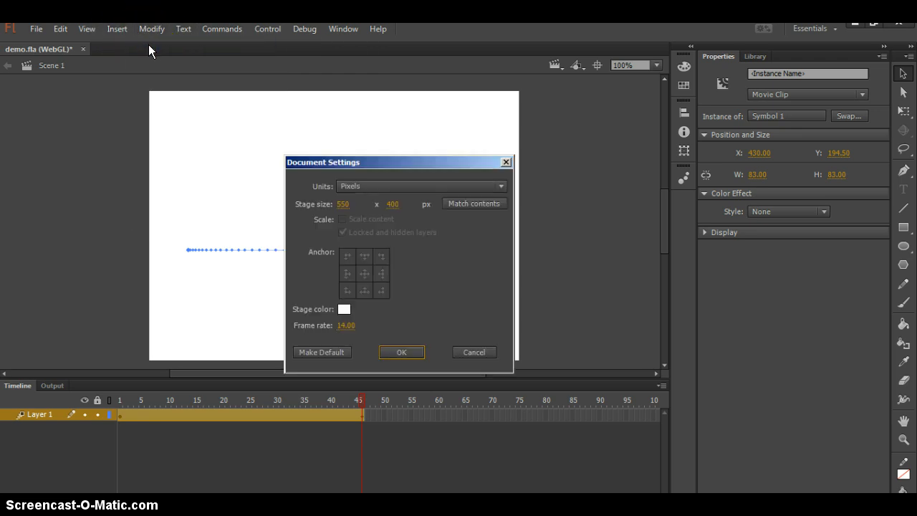
mouse_move(264, 95)
text(440)
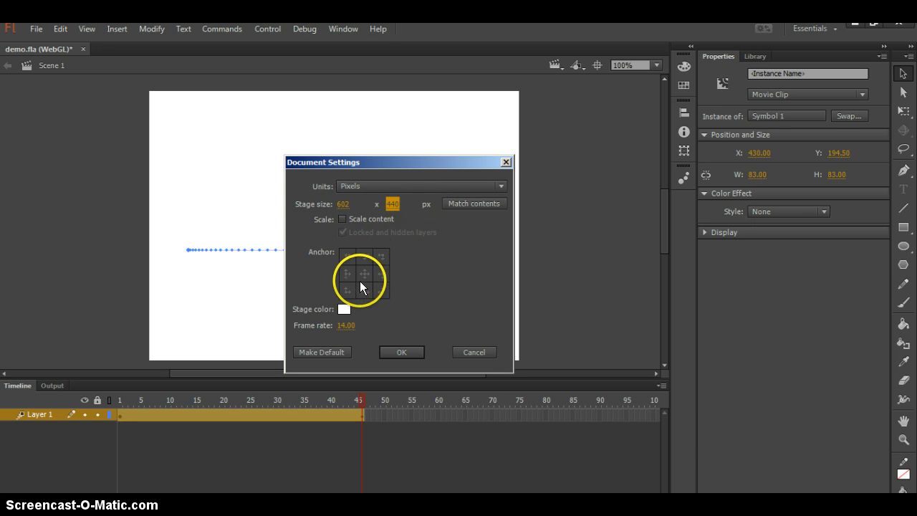
click(344, 309)
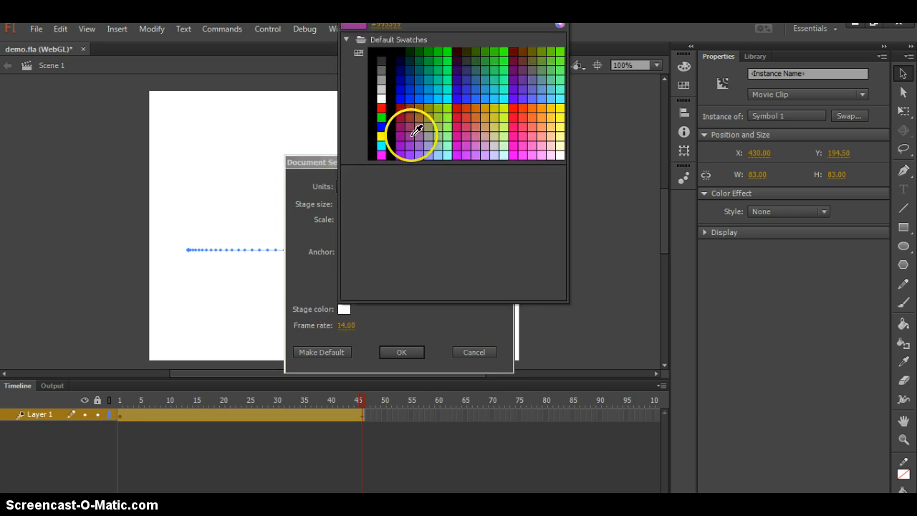
click(410, 134)
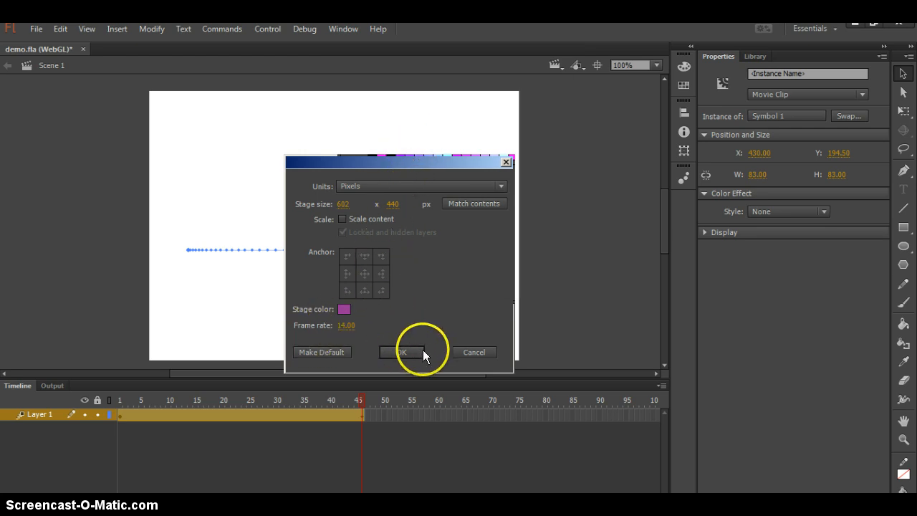
Apply the 602 × 440 purple stage settings and deselect the blue circle
click(402, 352)
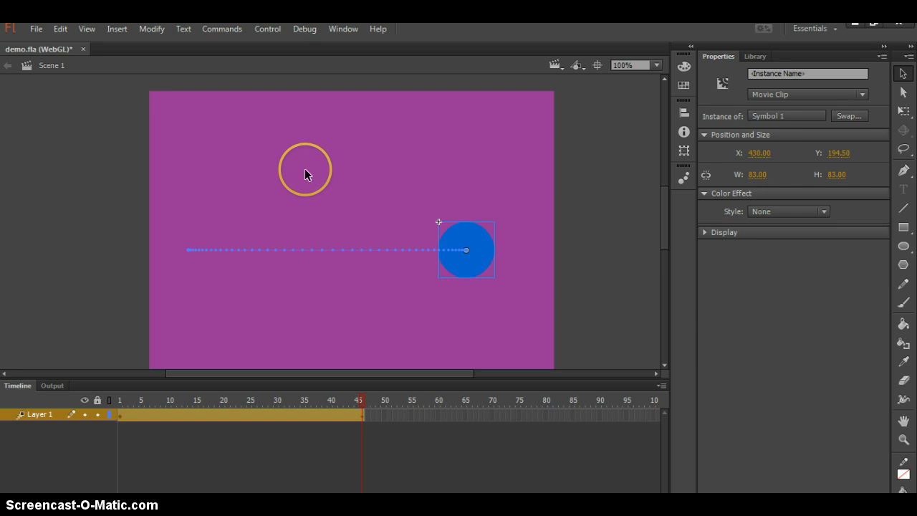
click(348, 176)
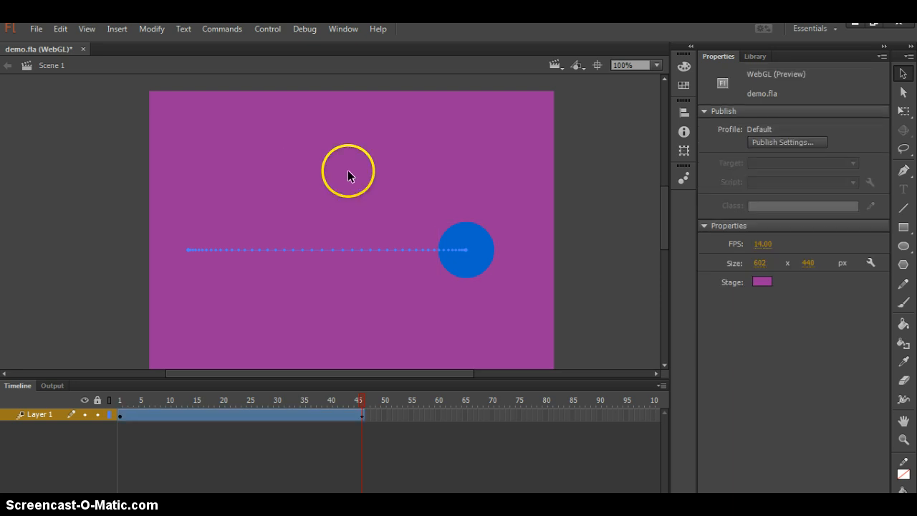
mouse_move(741, 167)
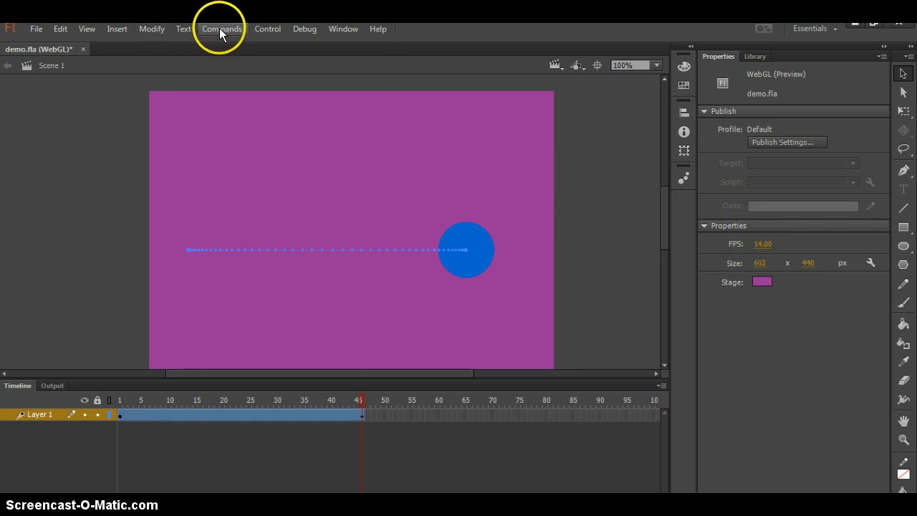
Reopen Document Settings from the Modify menu
click(266, 29)
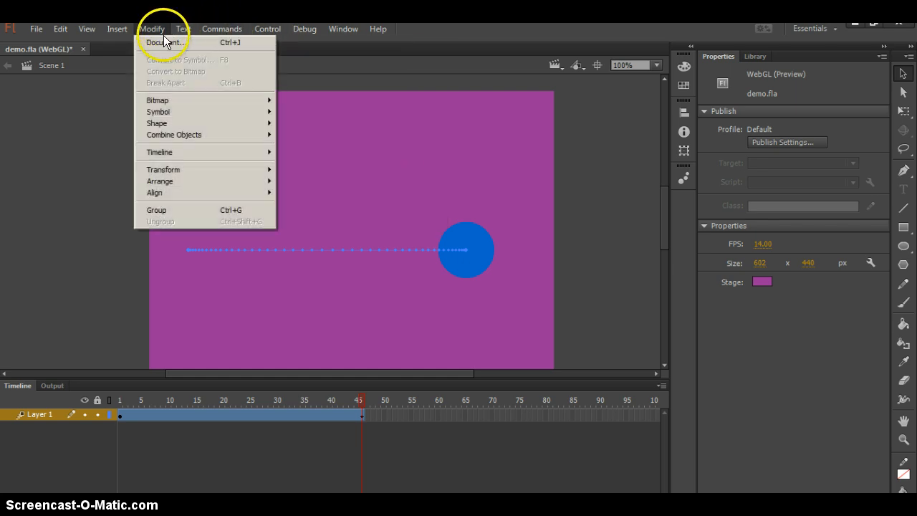
click(164, 43)
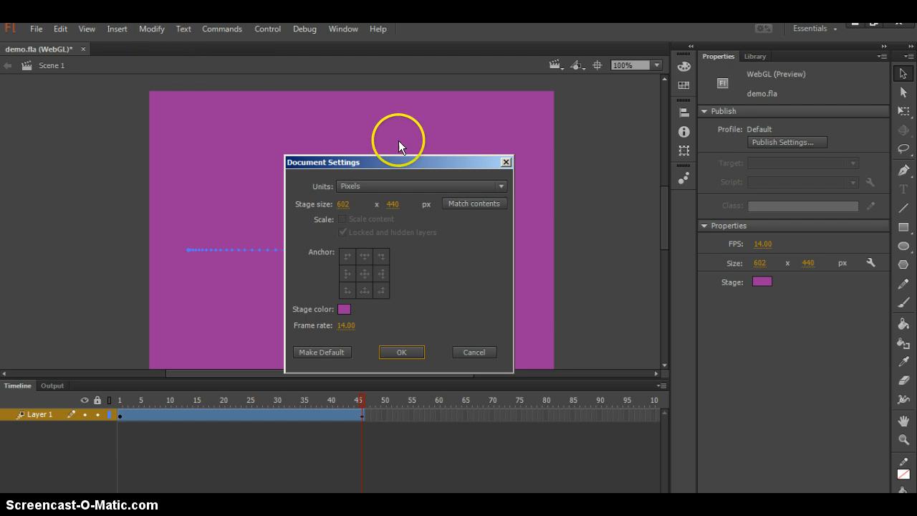
mouse_move(516, 258)
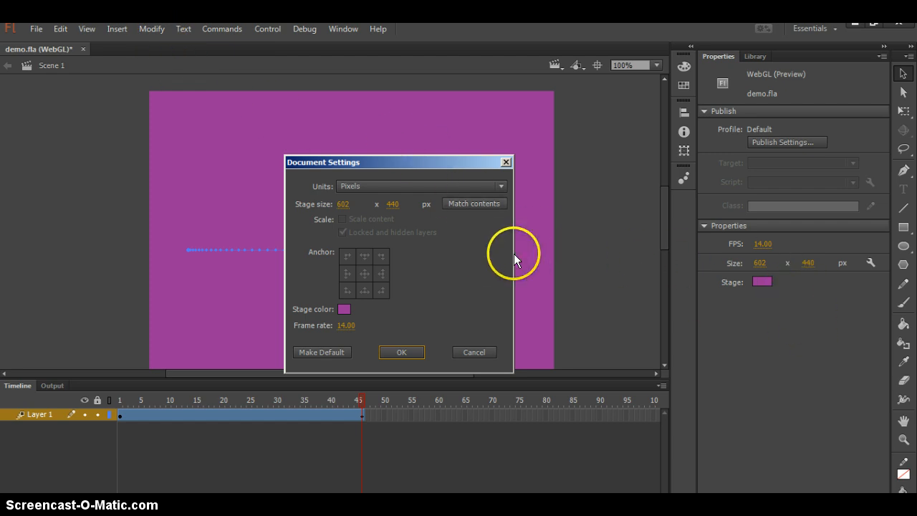
mouse_move(523, 247)
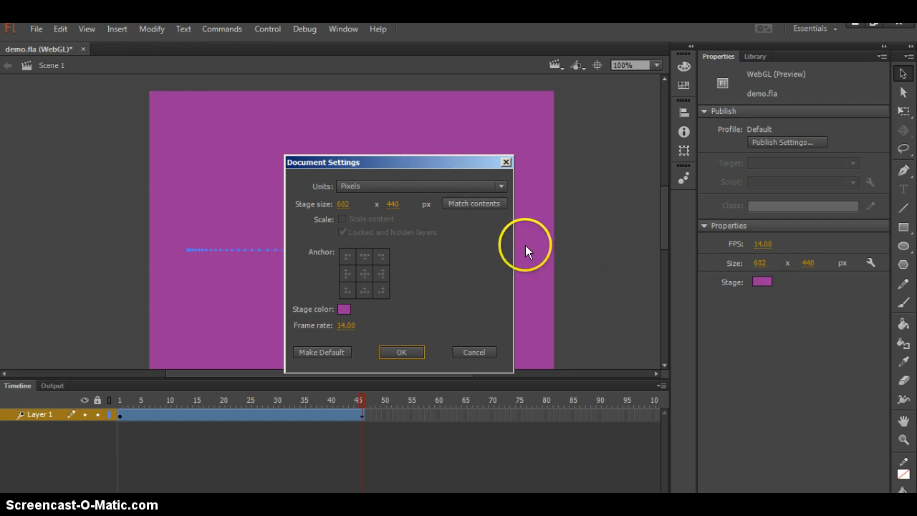
Close Document Settings unchanged and make the stage colour lime green via Properties
click(401, 352)
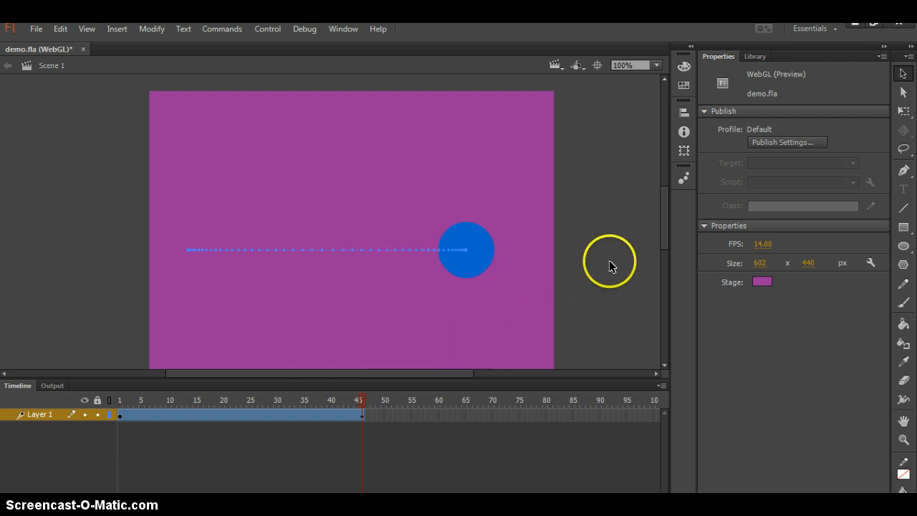
click(762, 282)
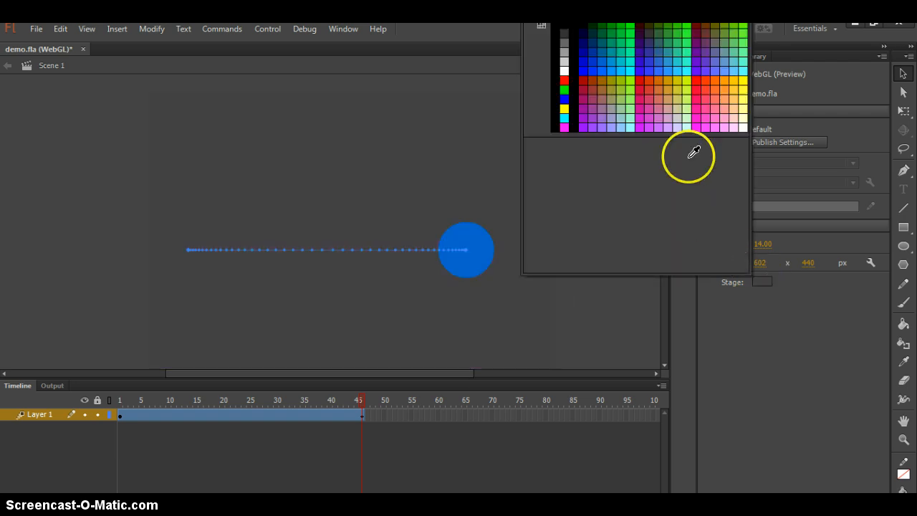
click(679, 65)
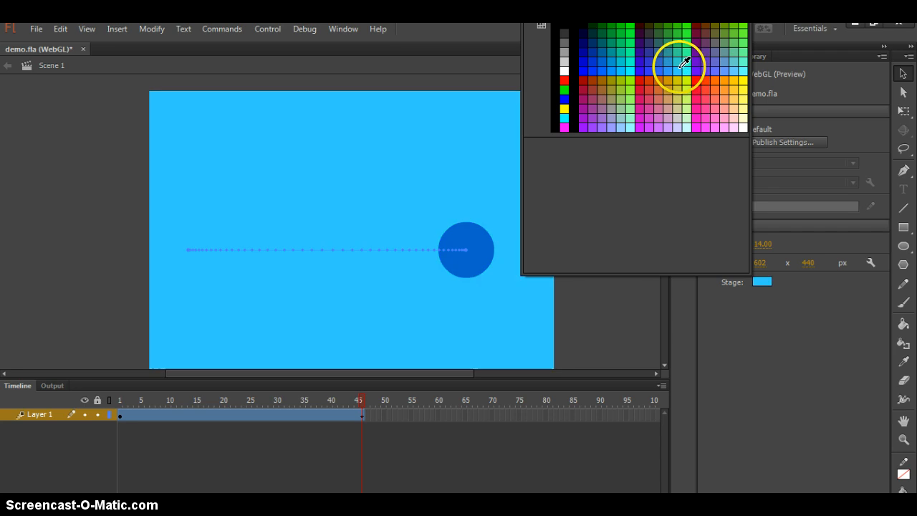
click(679, 64)
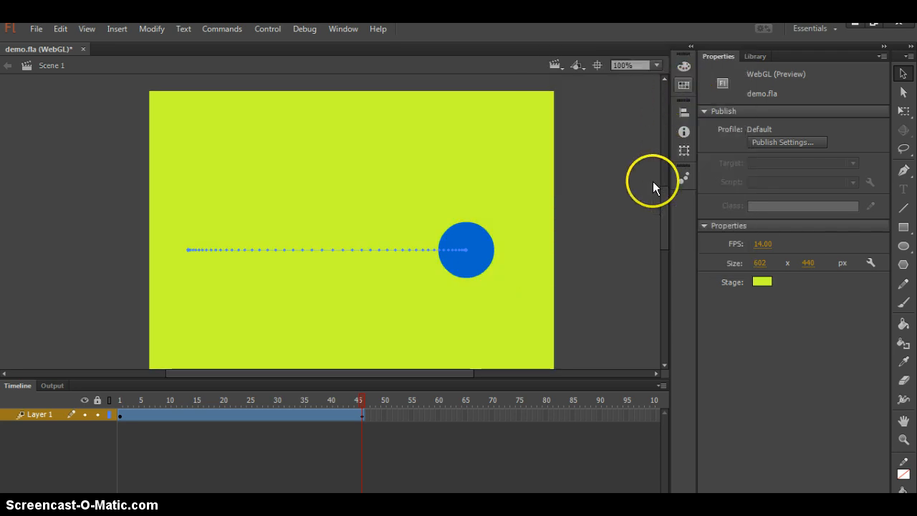
mouse_move(494, 233)
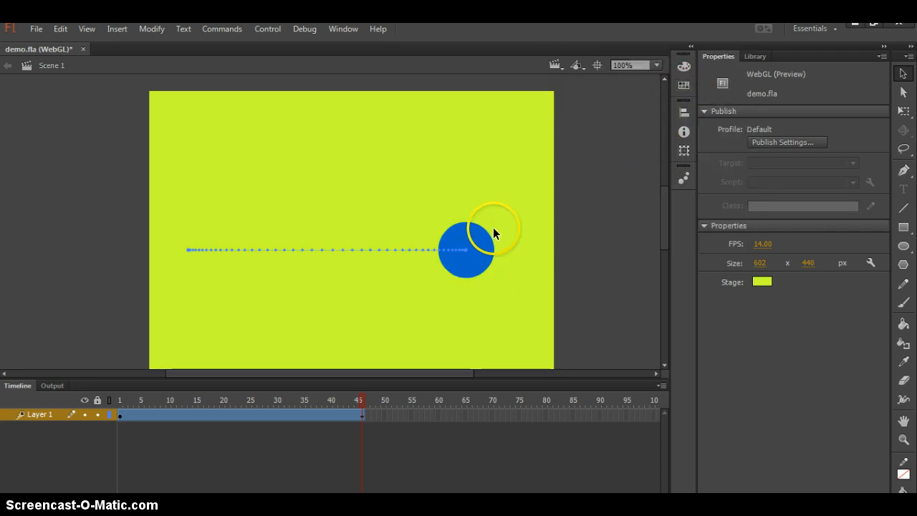